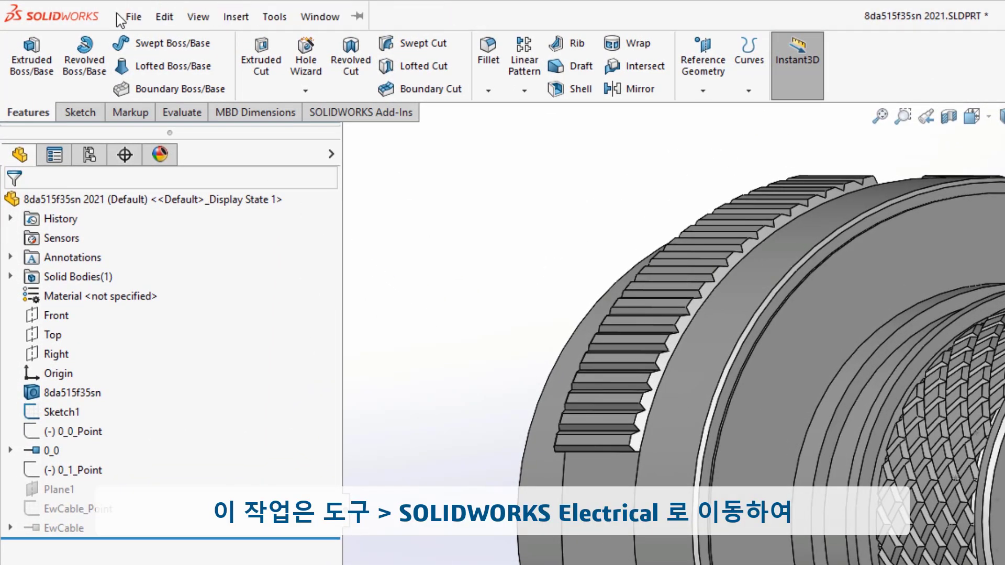
Begin CPoint creation from a manufacturer part and search the library with Manufacturer set to <All>
click(273, 16)
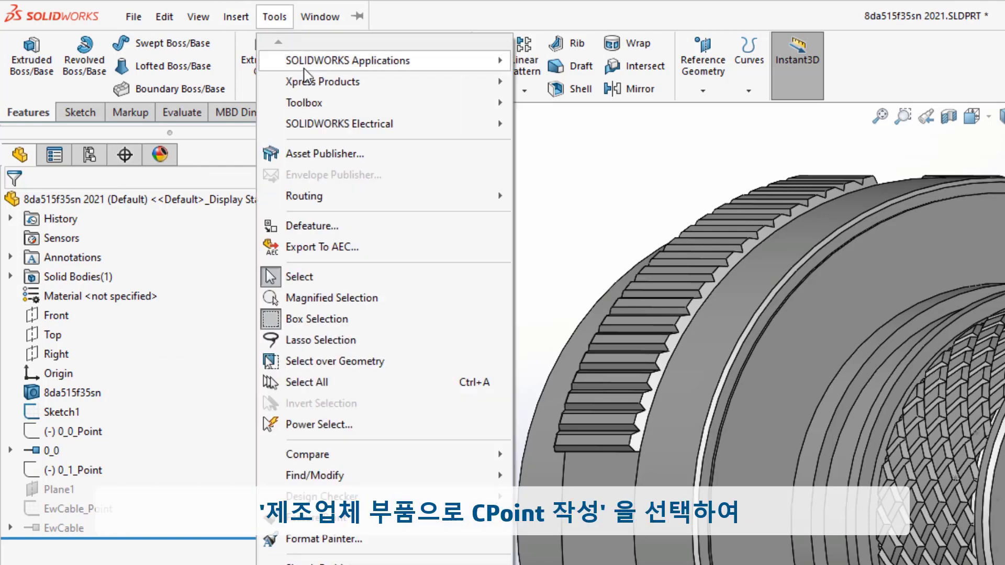
mouse_move(339, 124)
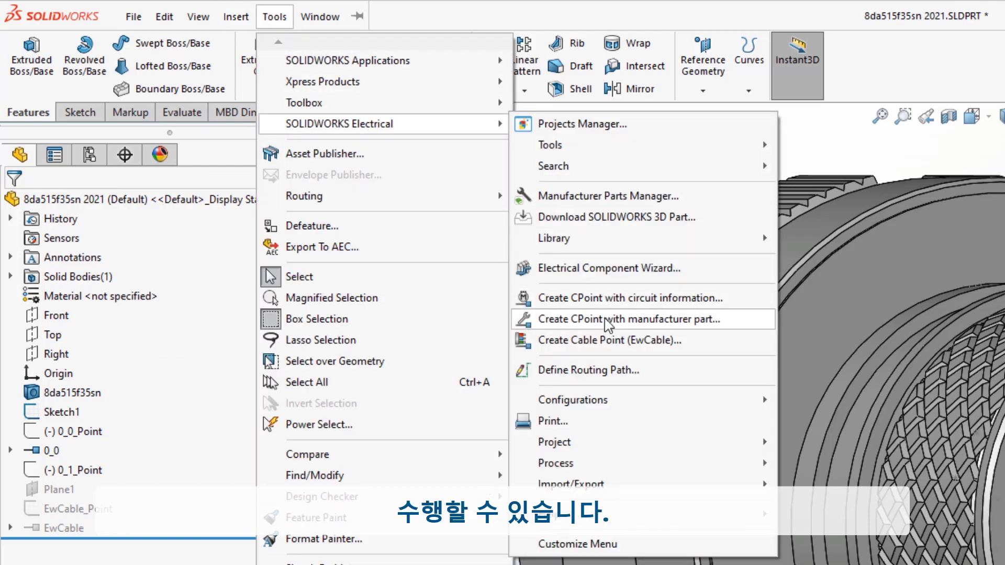
click(609, 319)
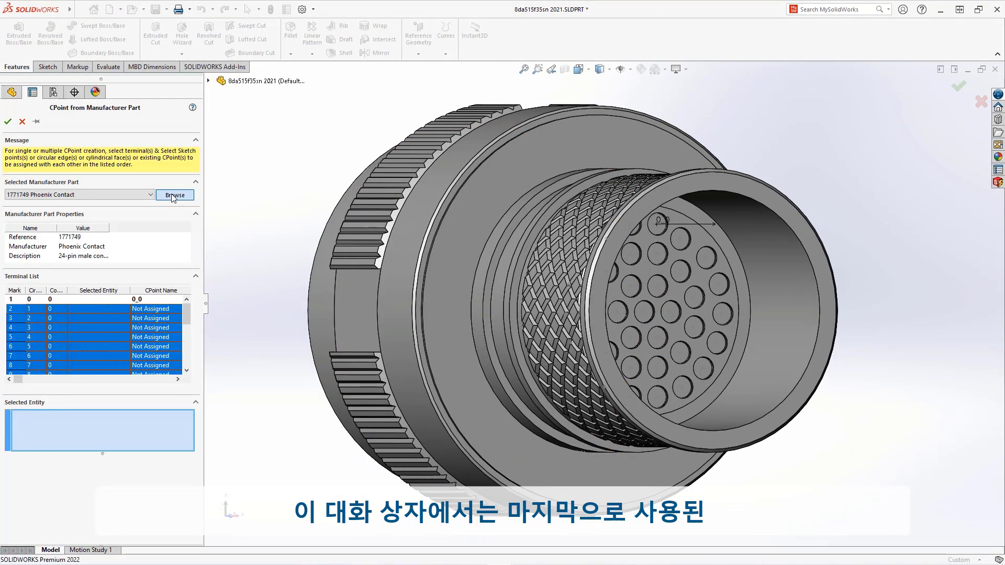
click(175, 195)
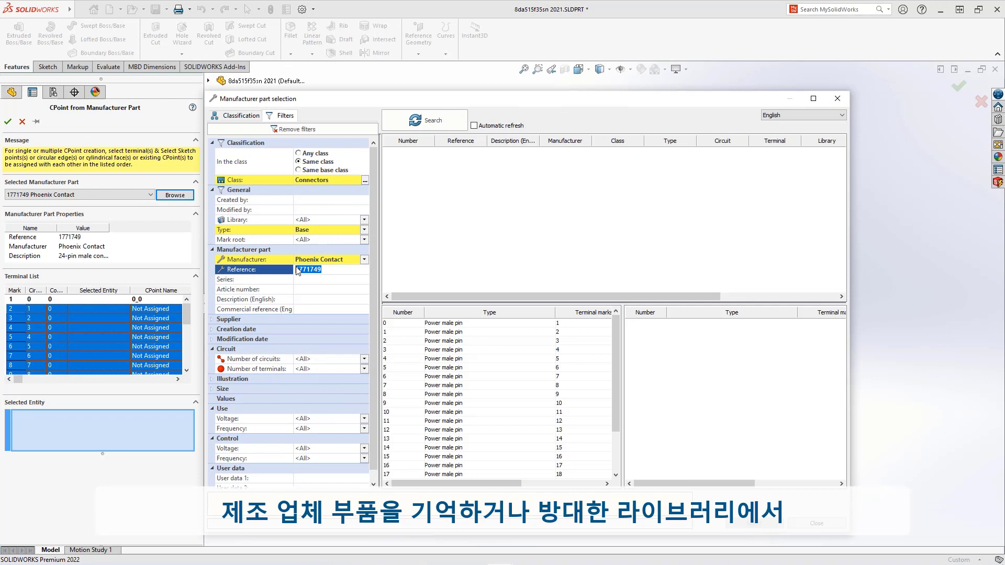
click(364, 260)
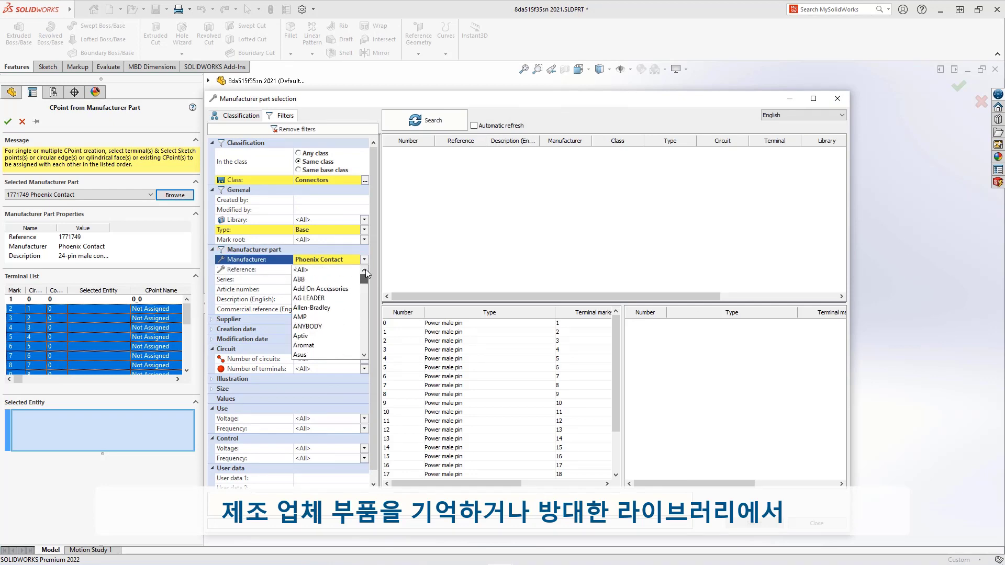
click(433, 120)
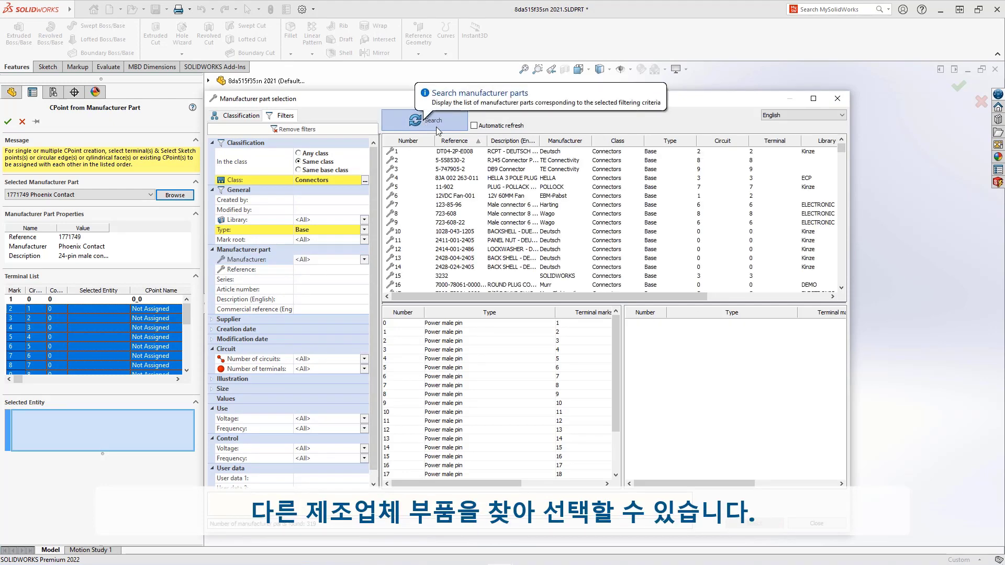
click(837, 98)
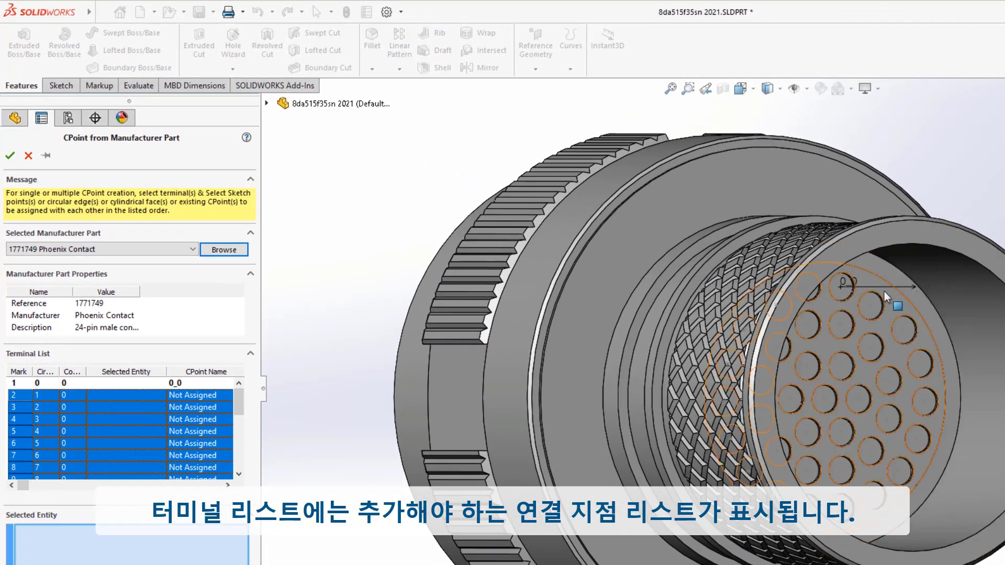
Place terminal connection points at pin holes, confirm them, and reopen CPoint creation to review
click(869, 306)
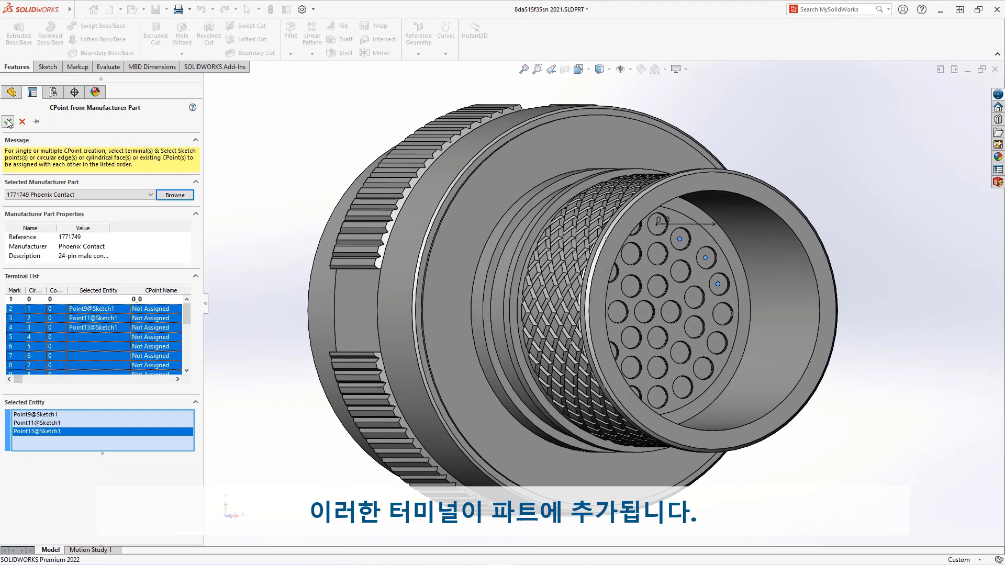
click(10, 122)
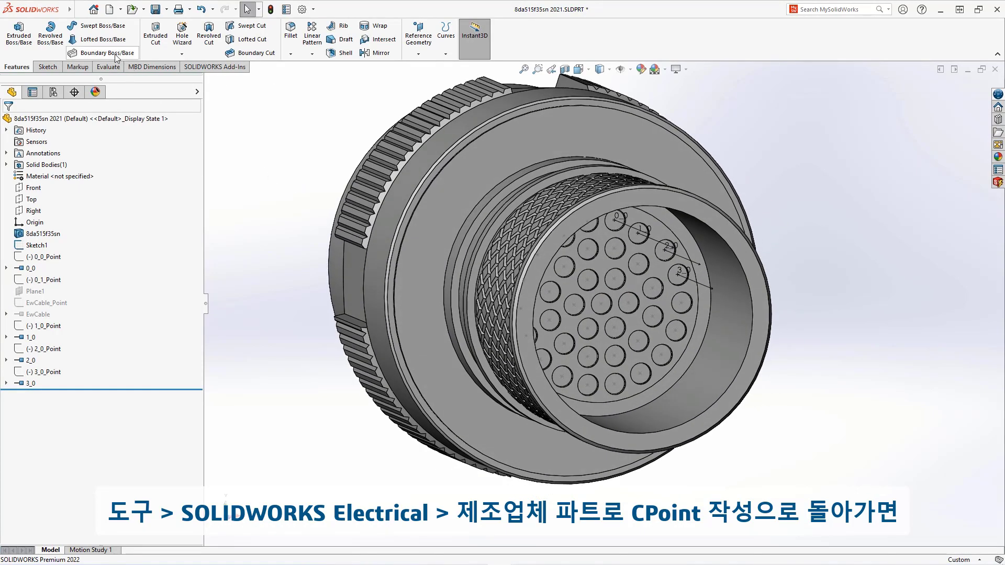
click(163, 10)
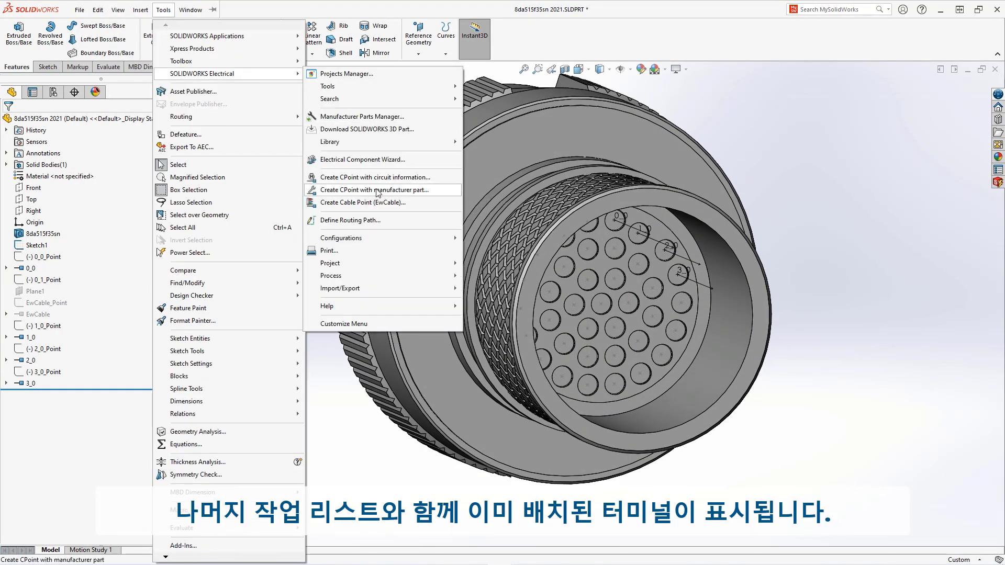
click(373, 189)
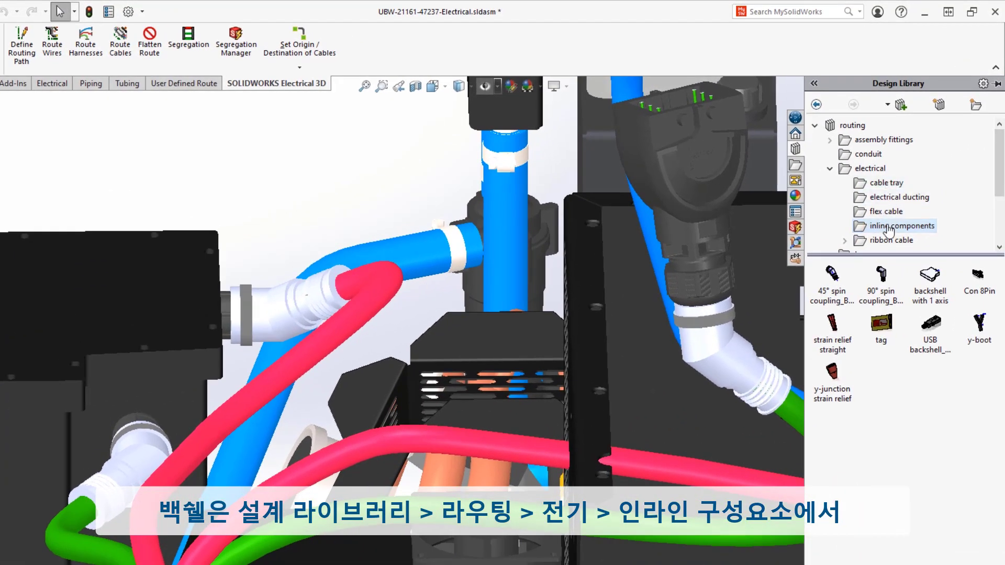
mouse_move(831, 276)
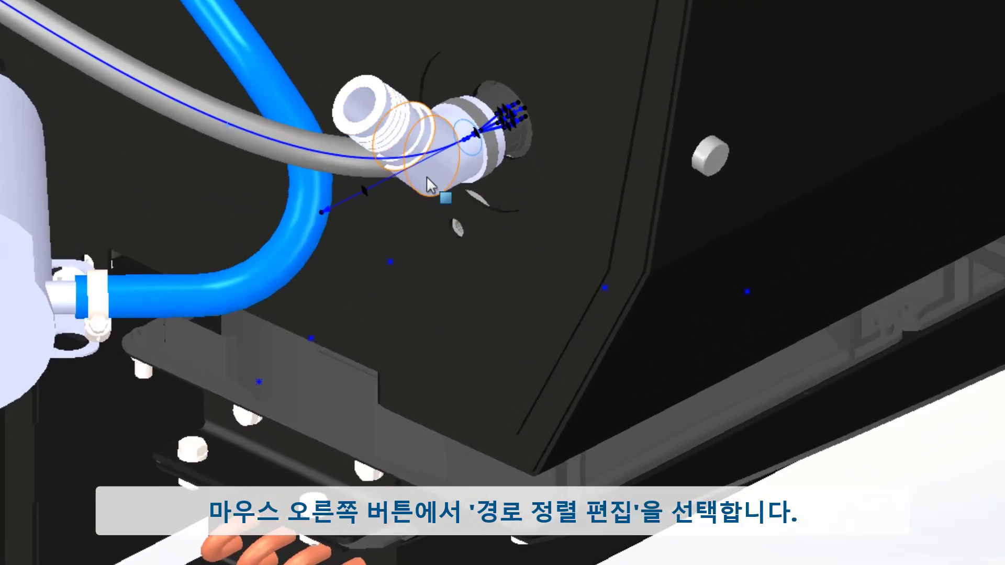
Edit route alignments so the back shell axis follows the harness spline, and apply
right_click(436, 187)
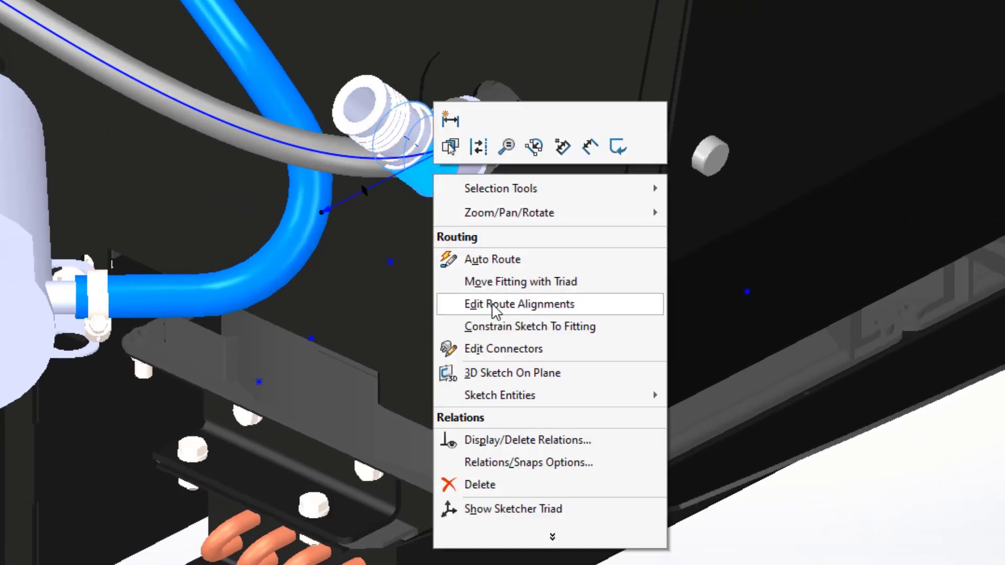
click(516, 303)
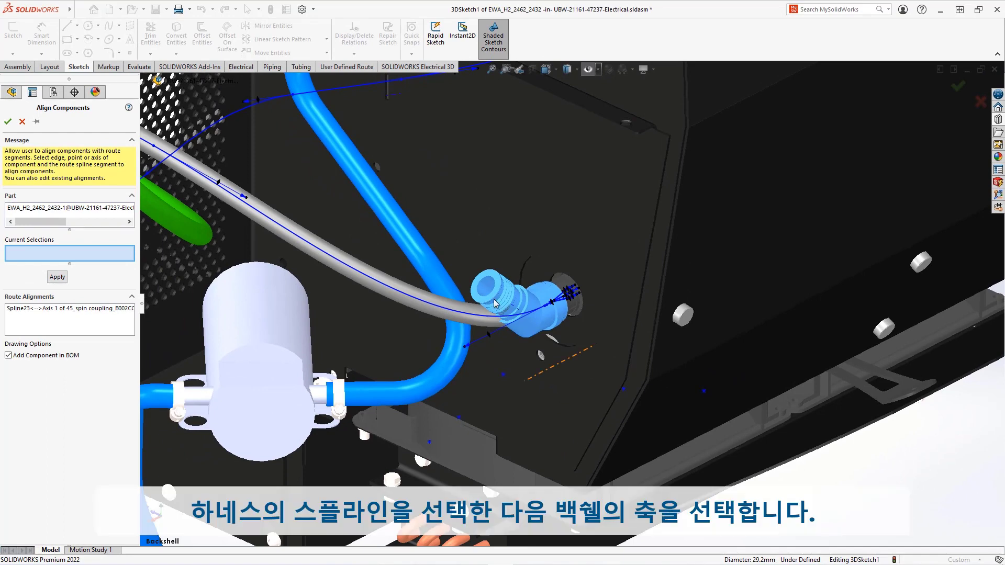
click(410, 301)
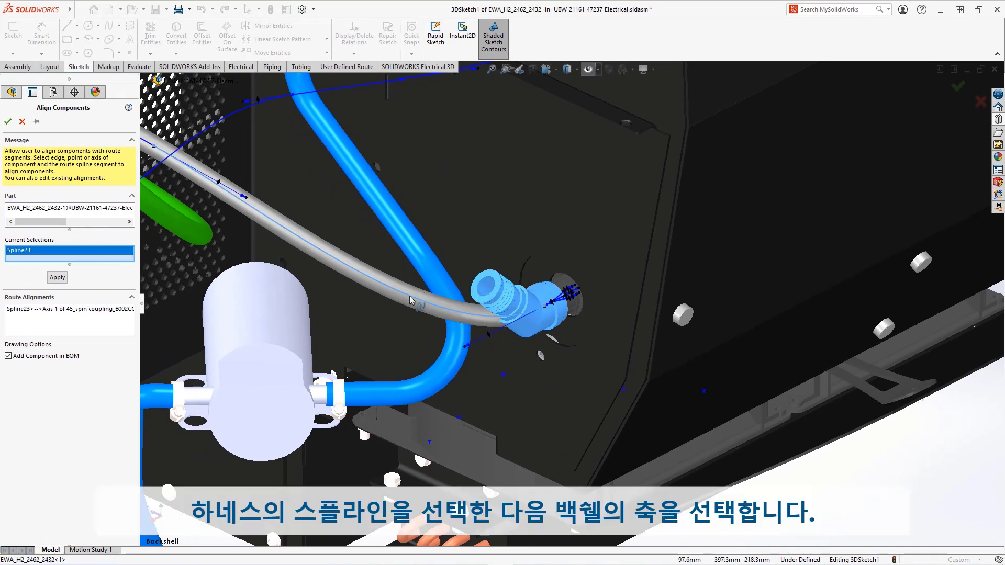
click(490, 286)
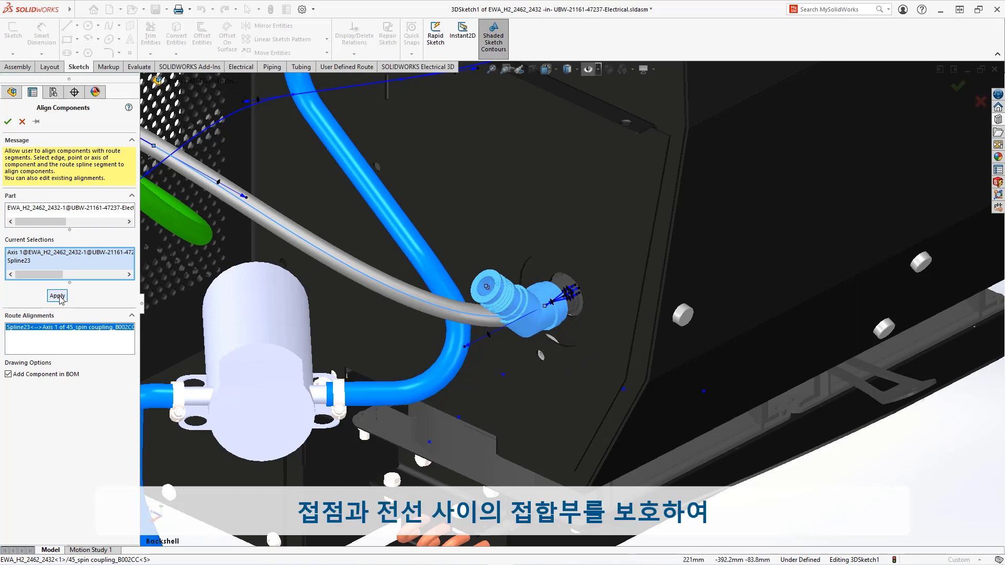
click(57, 296)
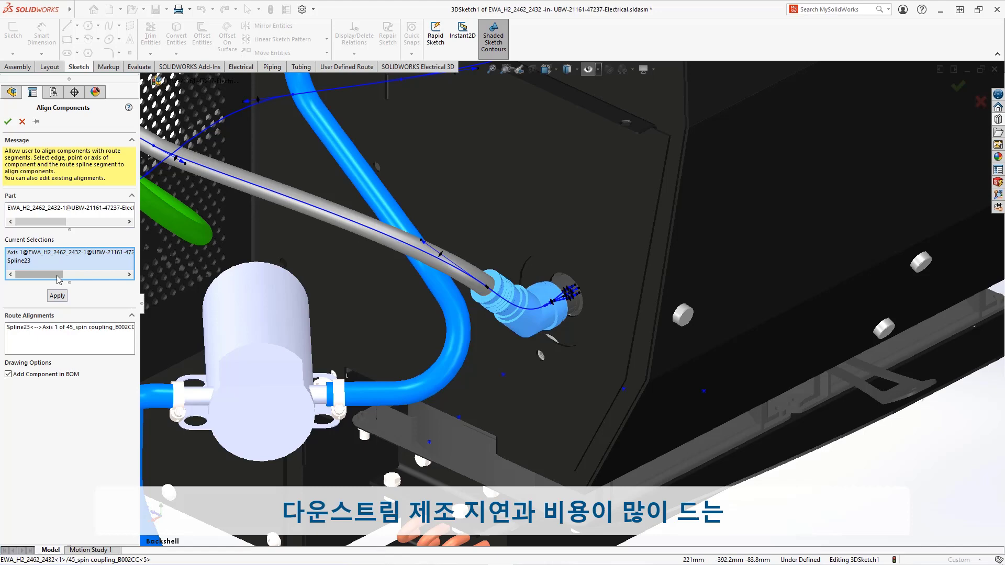
click(7, 121)
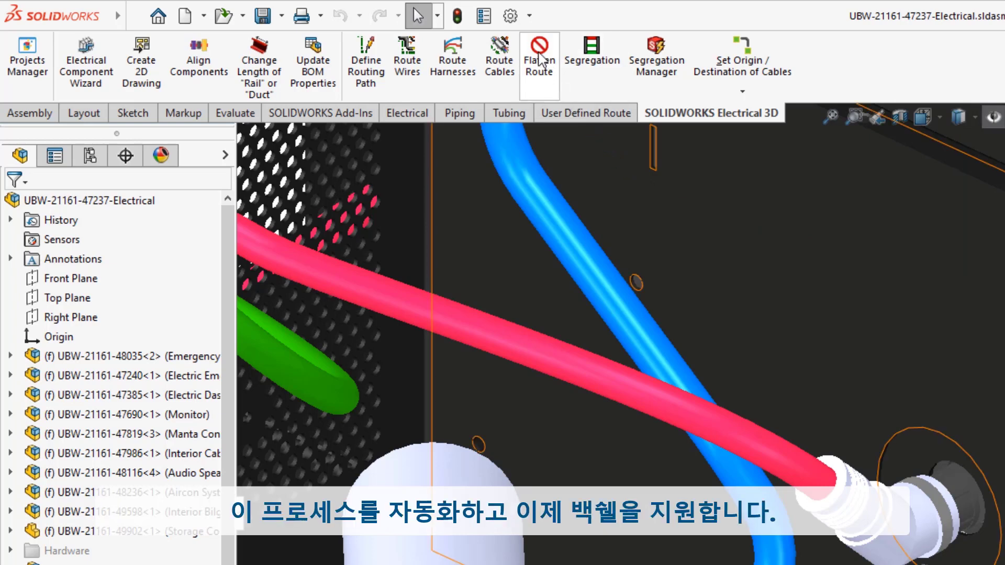
Flatten the route for Manufacture and generate the harness drawing sheet
click(539, 58)
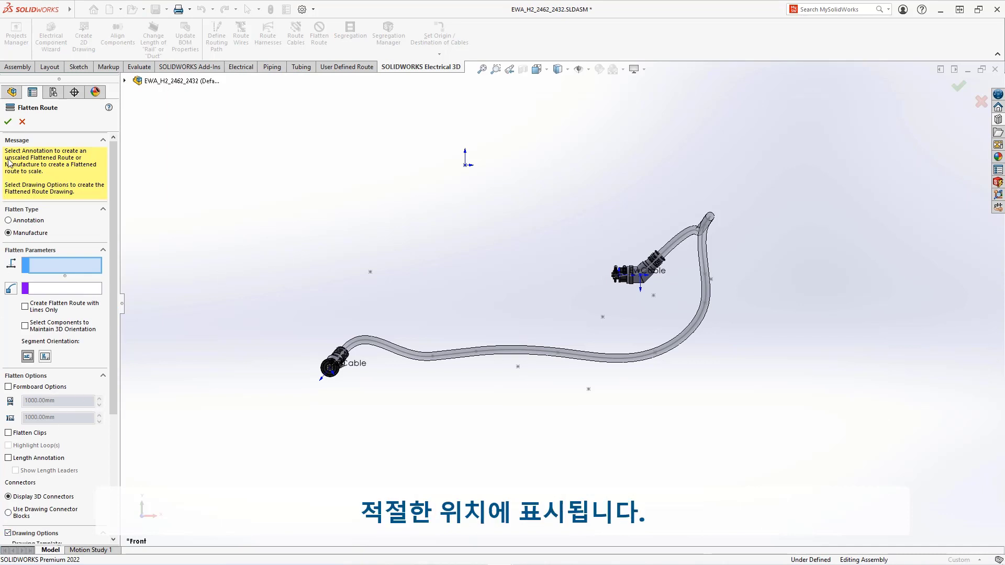
click(7, 121)
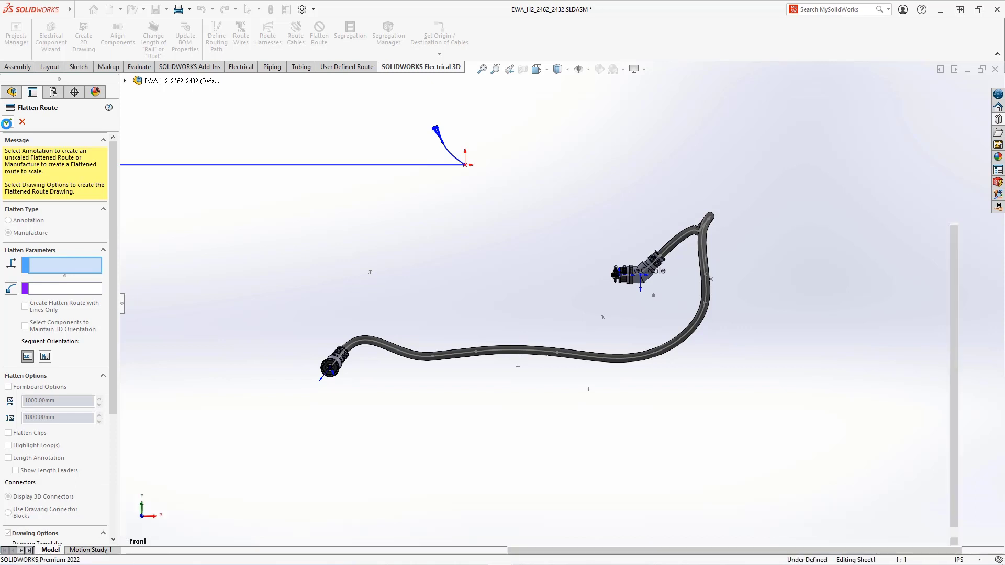
click(8, 121)
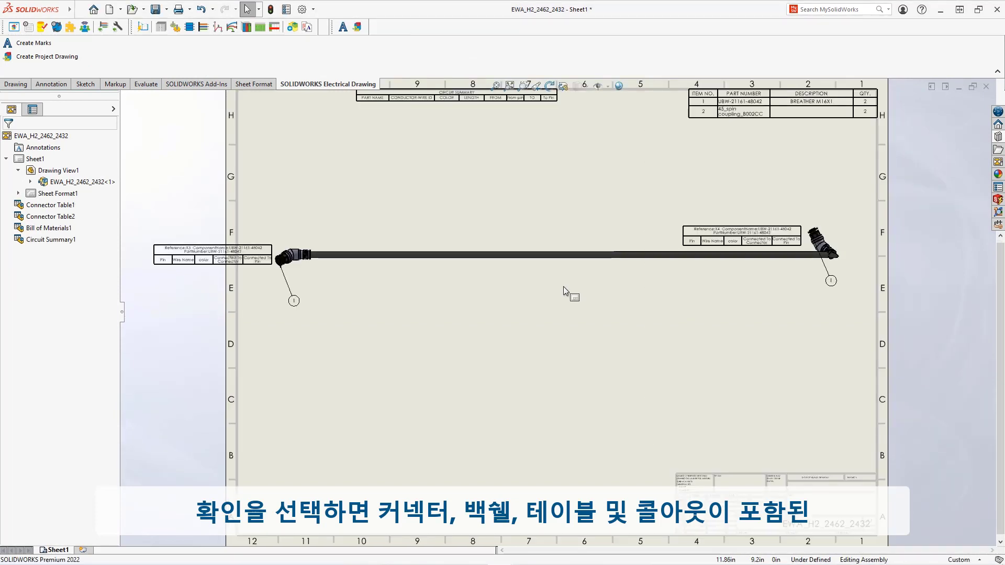